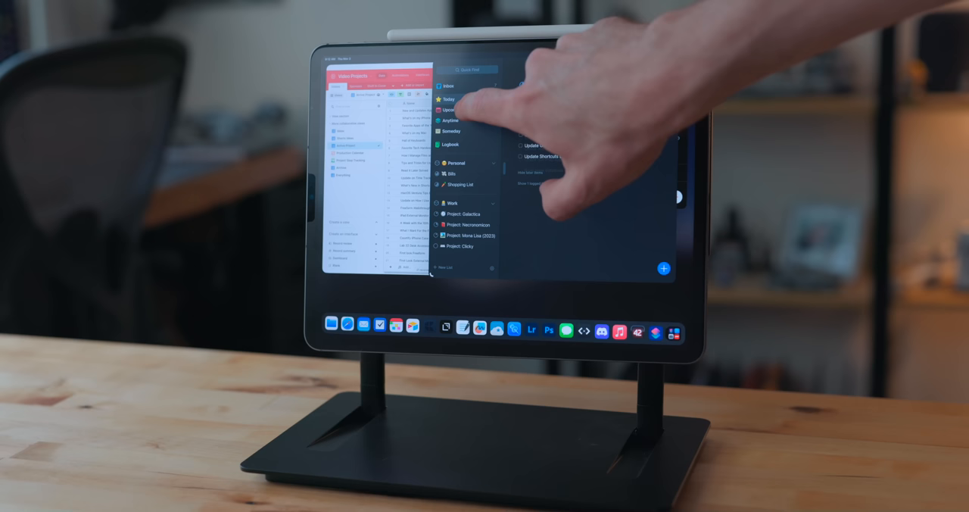
Show the upcoming tasks on the mounted iPad, then cut to the NordPass vault's All Items list
left_click(458, 109)
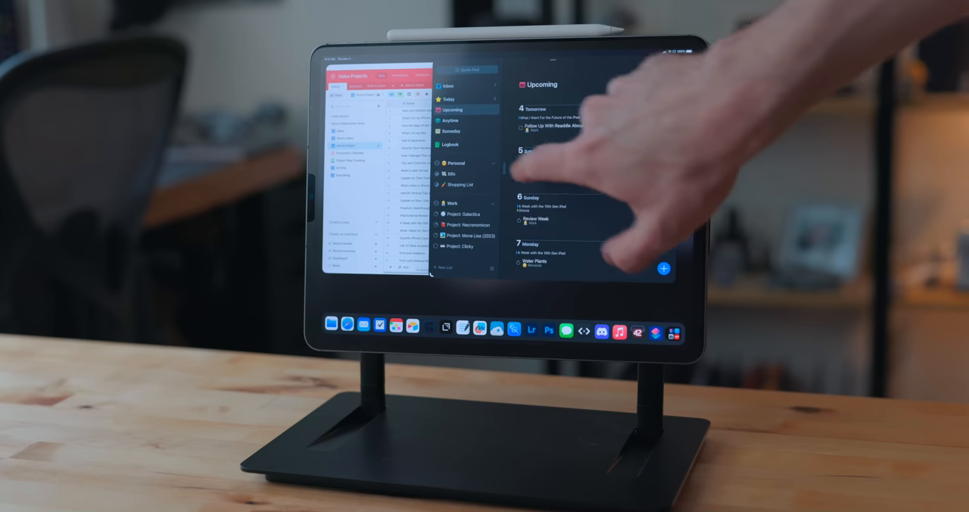
left_click(448, 99)
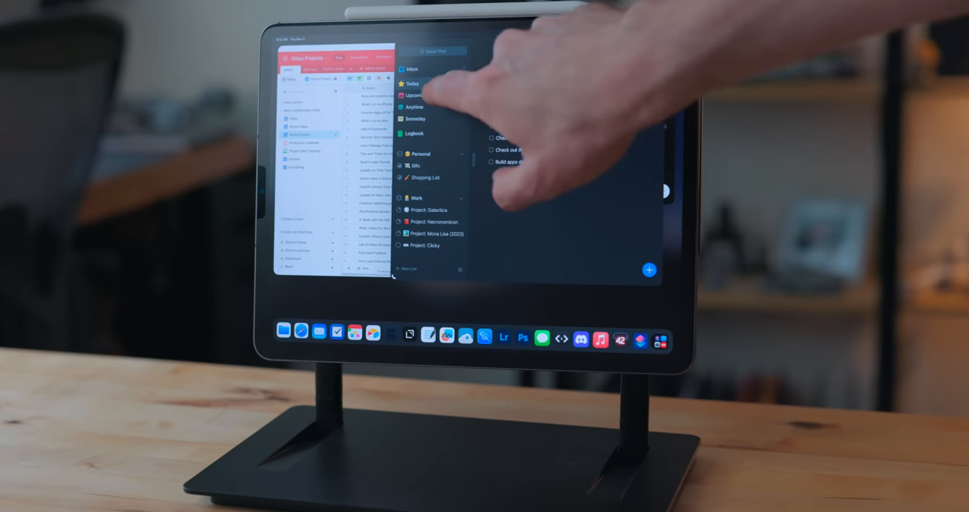
left_click(418, 198)
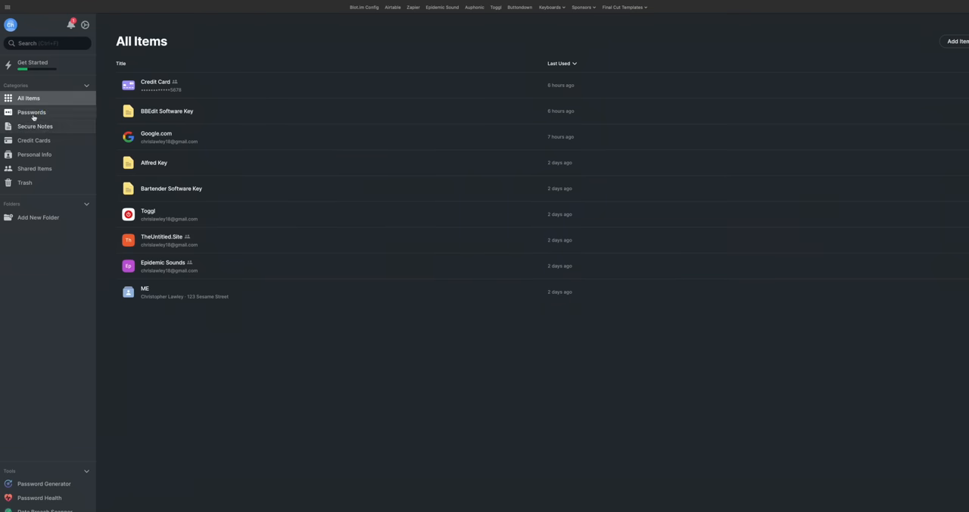
Filter to Passwords, view the Google.com login and reveal its hidden password
left_click(30, 112)
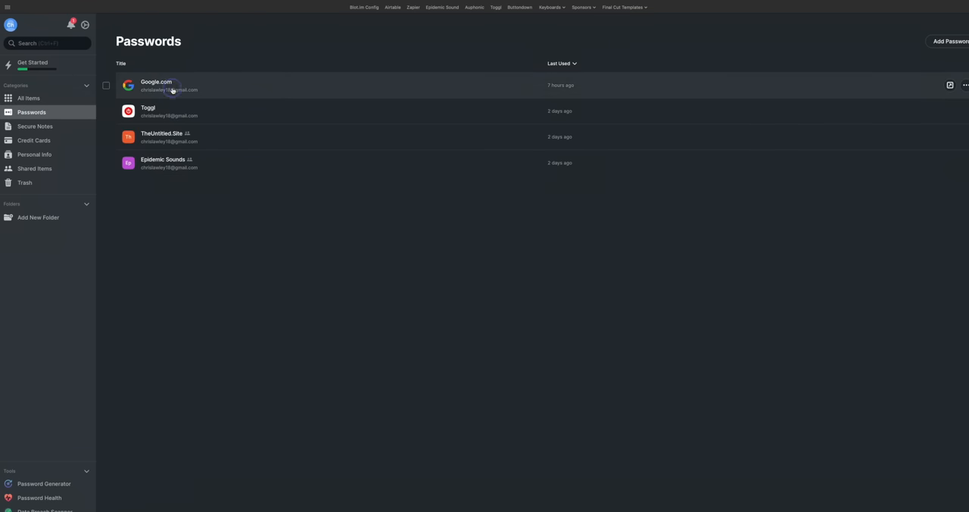
left_click(154, 84)
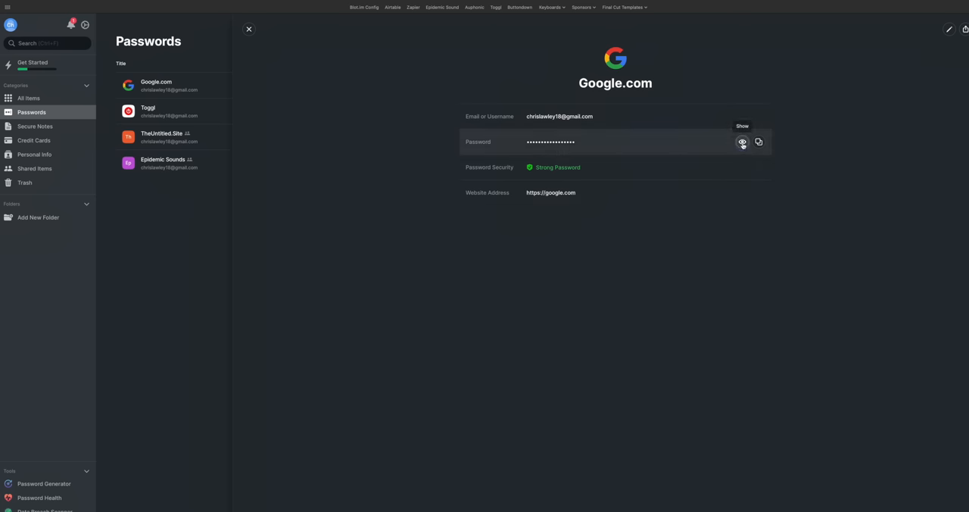
left_click(742, 142)
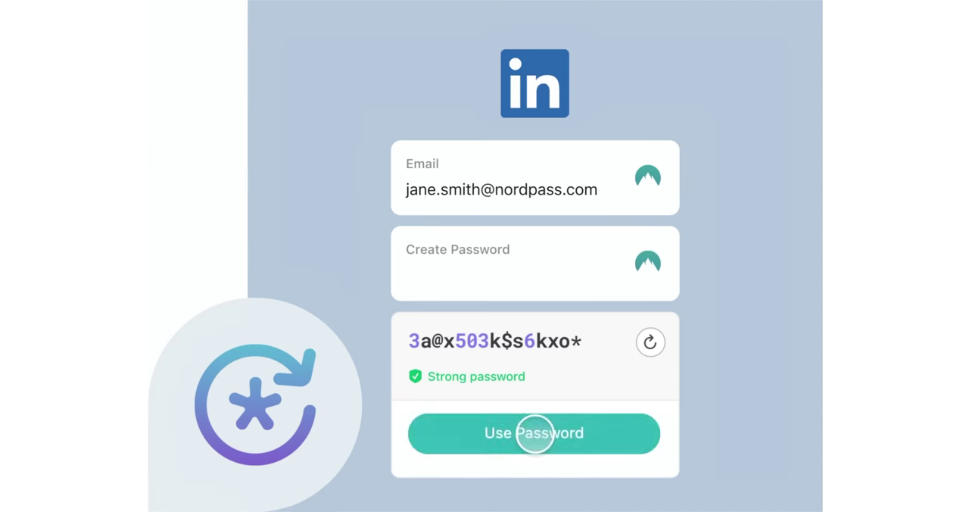
Use the generated password for the LinkedIn sign-up and save the Linkedin.com login to the vault
left_click(533, 433)
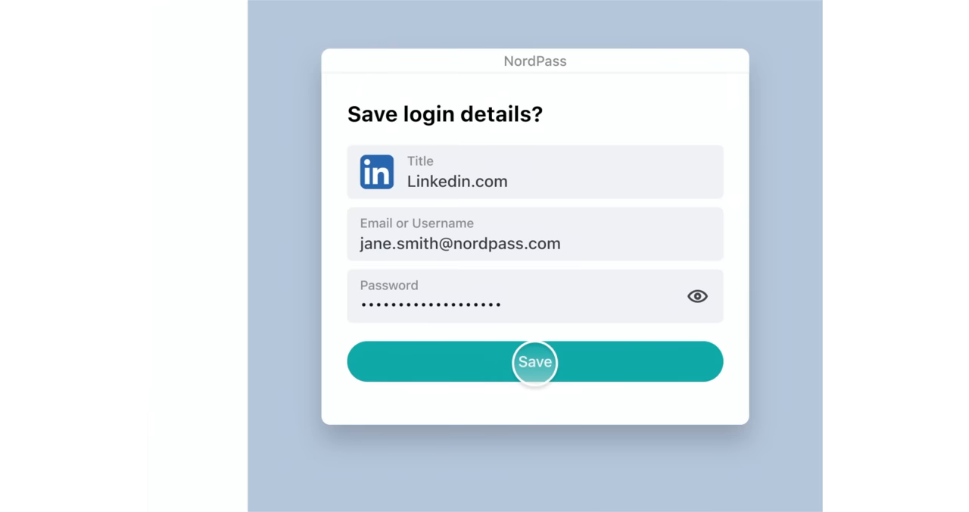
left_click(535, 362)
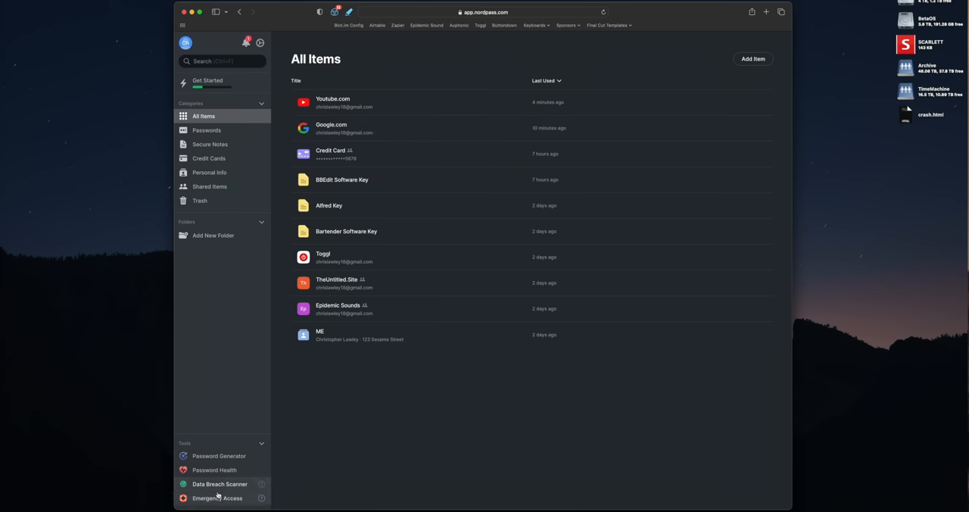
Start the data breach scanner, then return to the All Items list
left_click(218, 484)
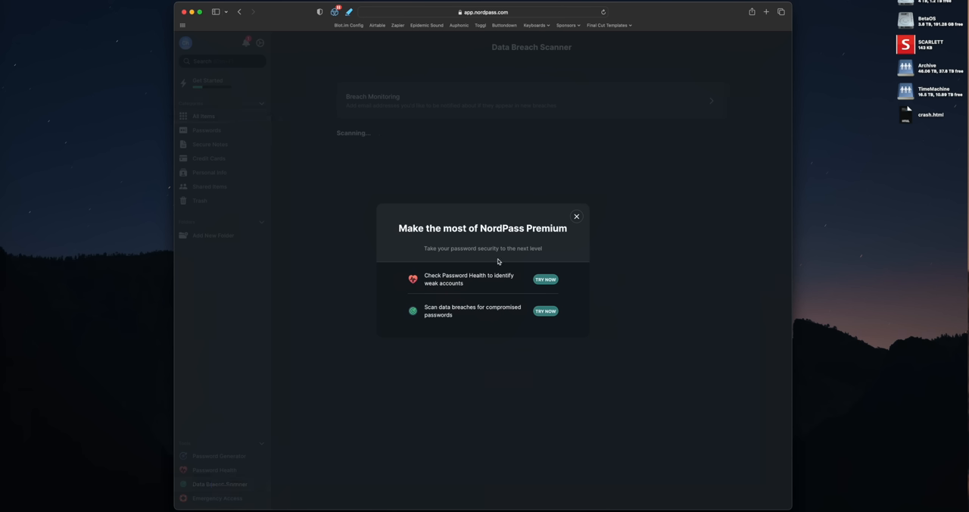
mouse_move(451, 294)
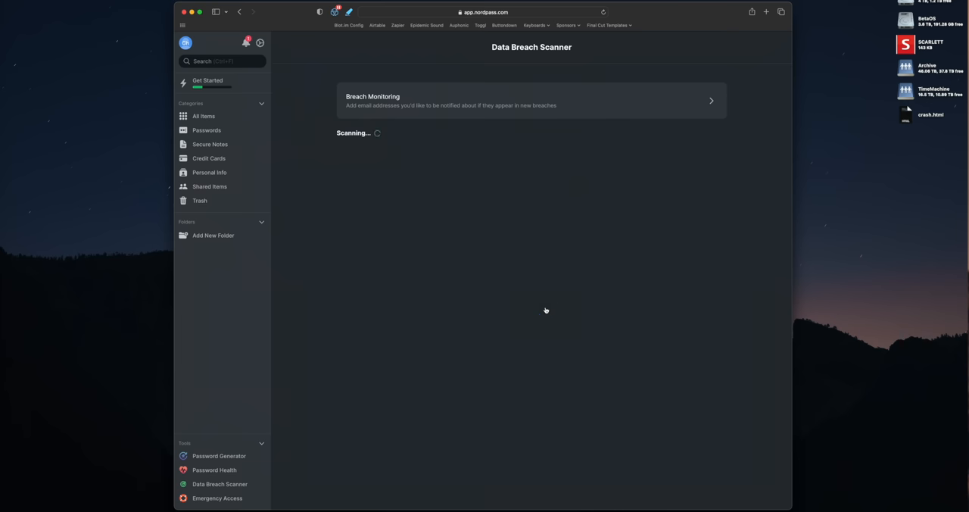
left_click(203, 116)
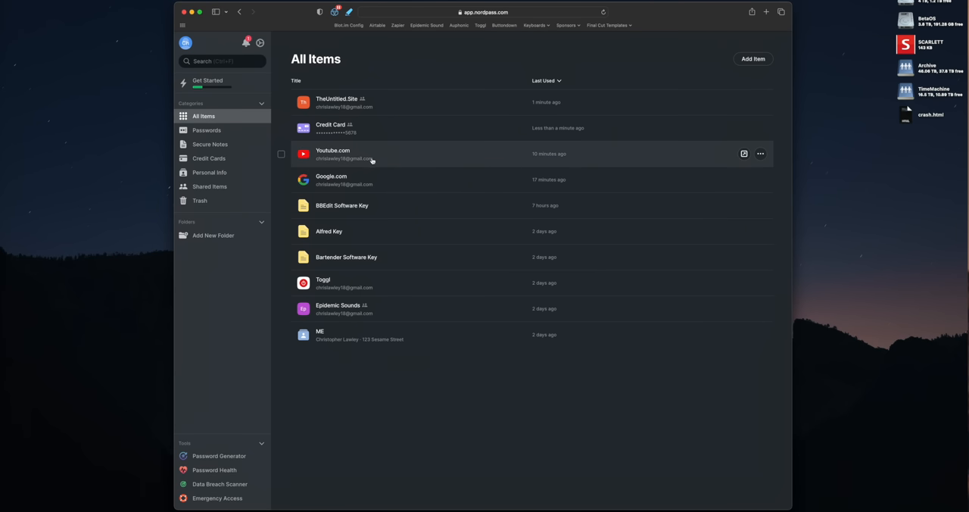
mouse_move(478, 258)
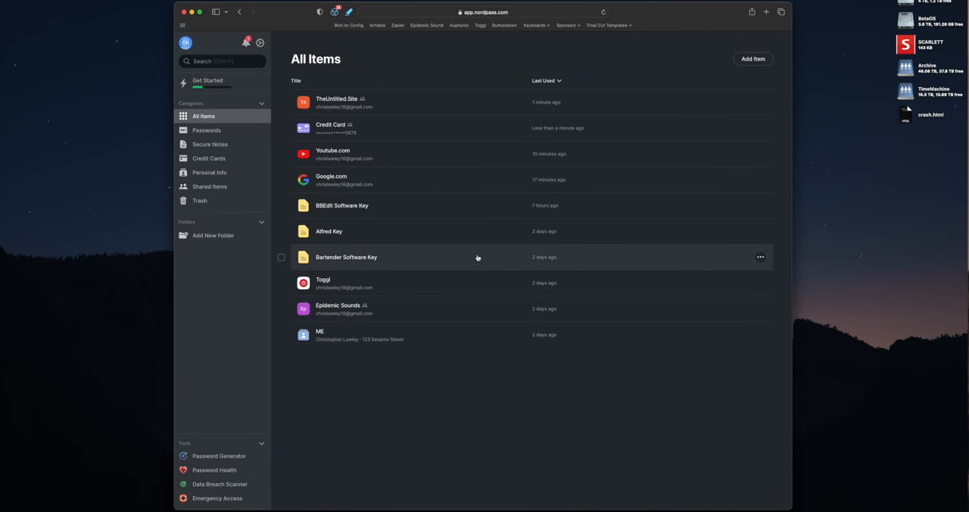
Share the Bartender Software Key note with recipient 'chris'
left_click(345, 256)
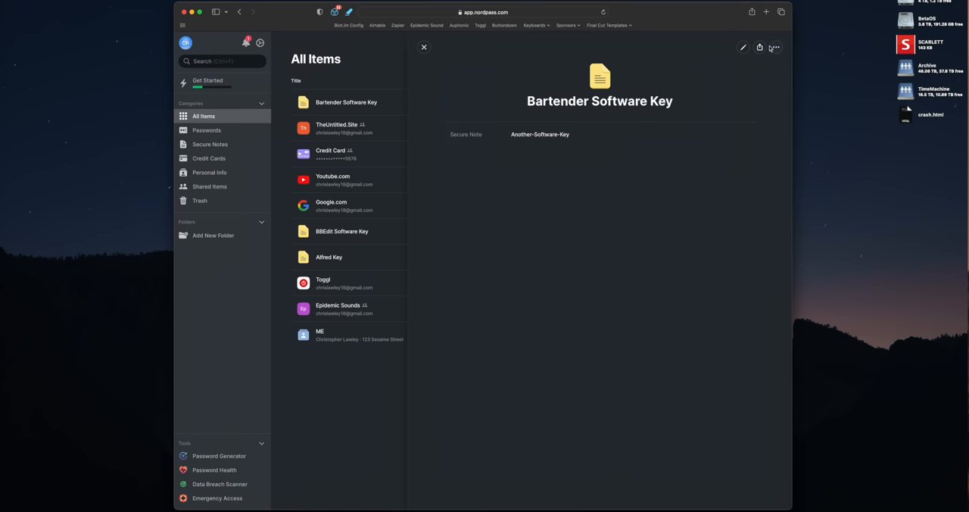
left_click(760, 48)
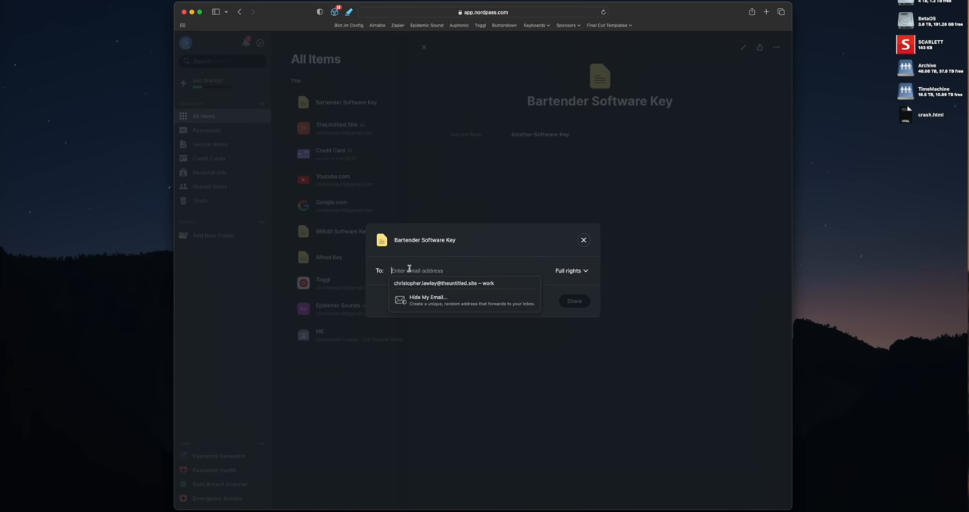
type("chris")
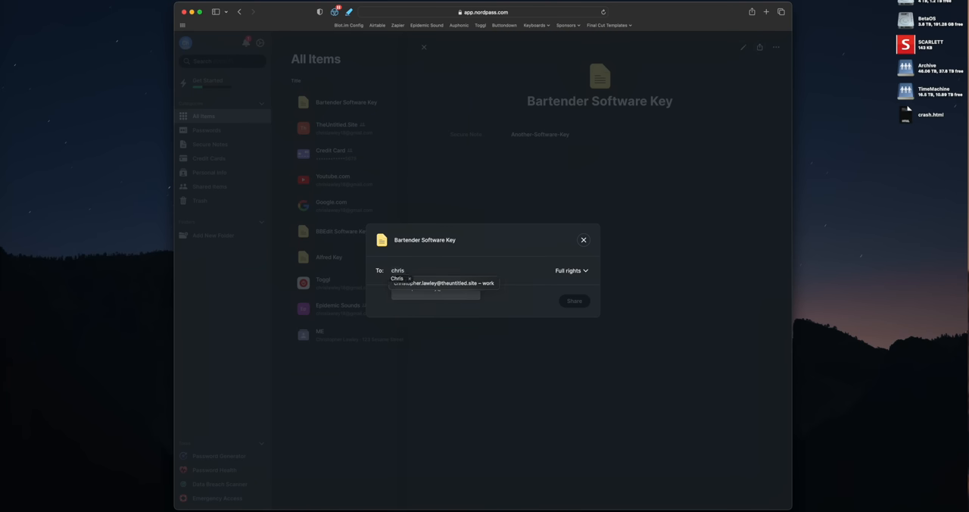
left_click(583, 239)
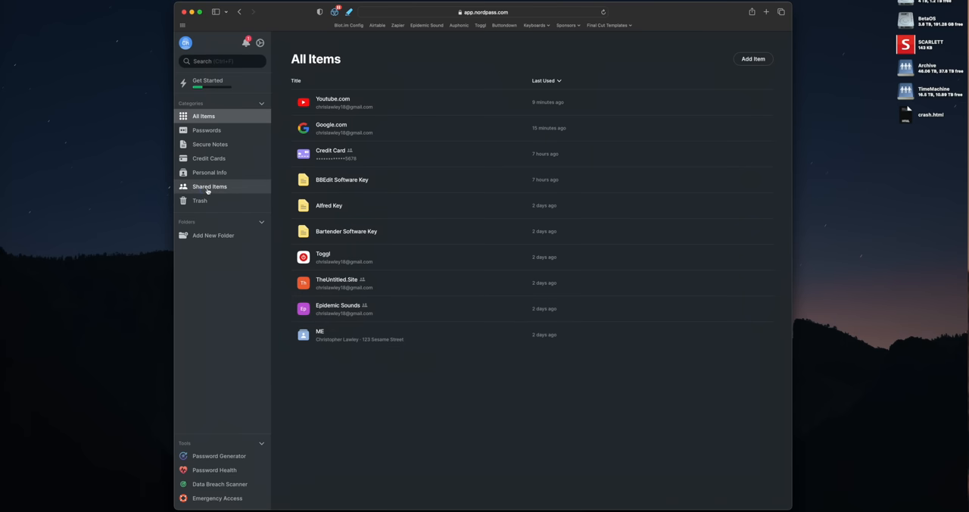
Show the Shared Items list of already shared vault entries
left_click(209, 186)
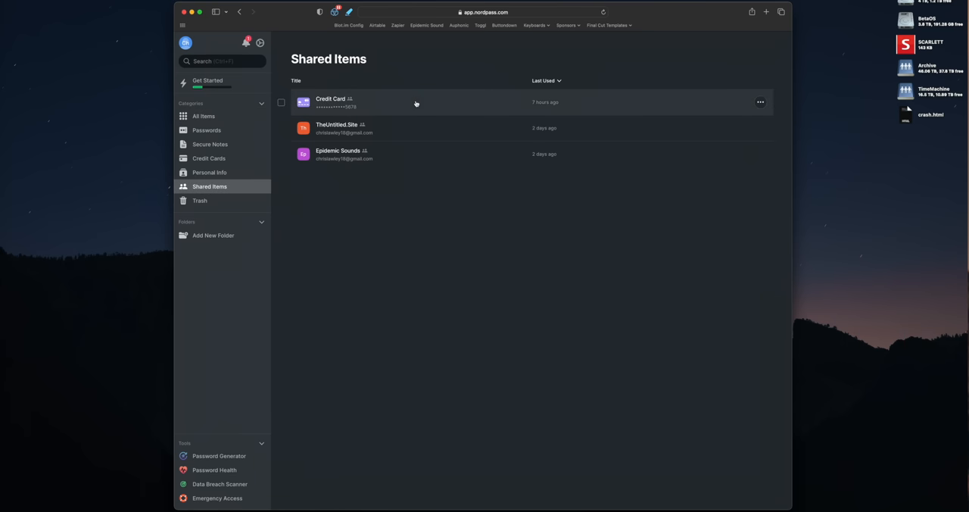